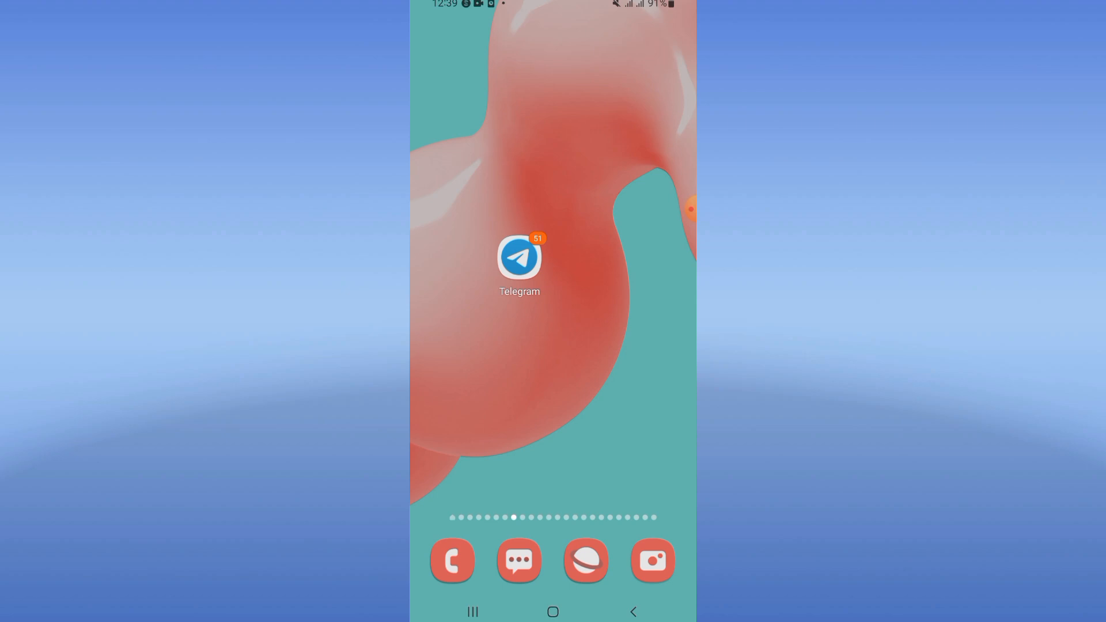
# Step: Swipe up from the home screen to show the app drawer with Settings, Play Store and YouTube
pyautogui.scroll(3)
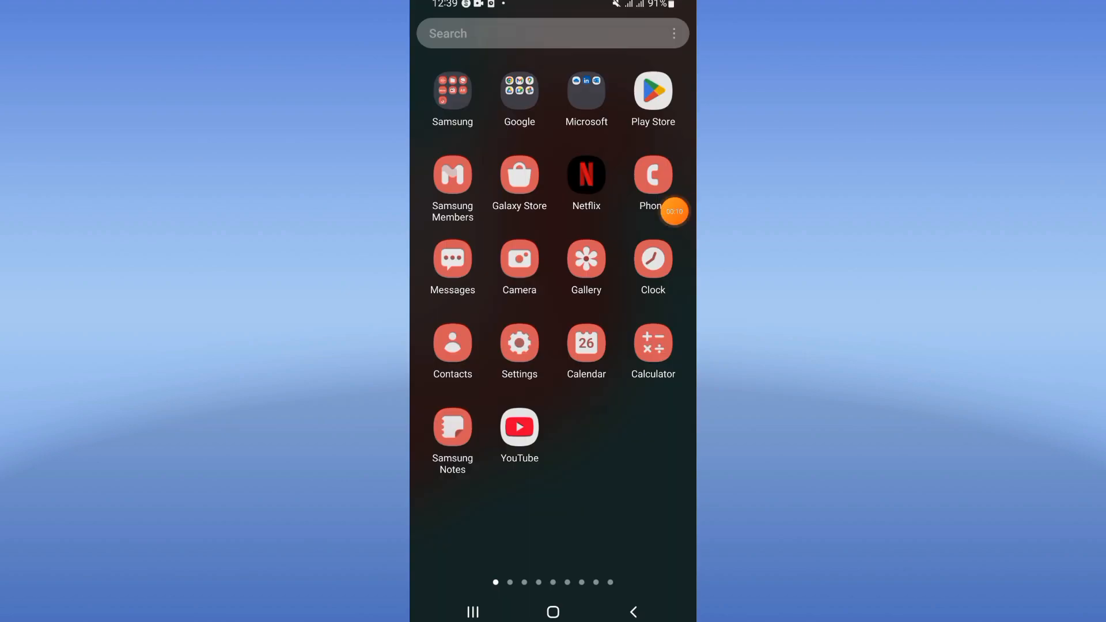
pyautogui.moveTo(452, 356)
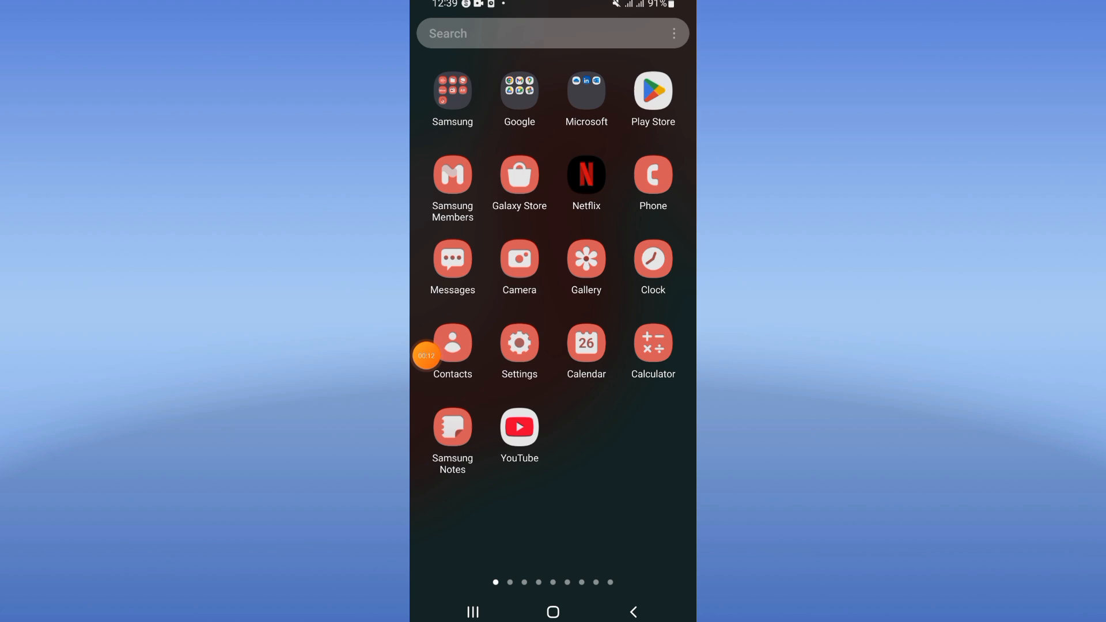
# Step: Open Settings and search the apps list for 'teleg' to find Telegram (163 MB)
pyautogui.click(519, 343)
pyautogui.write('t')
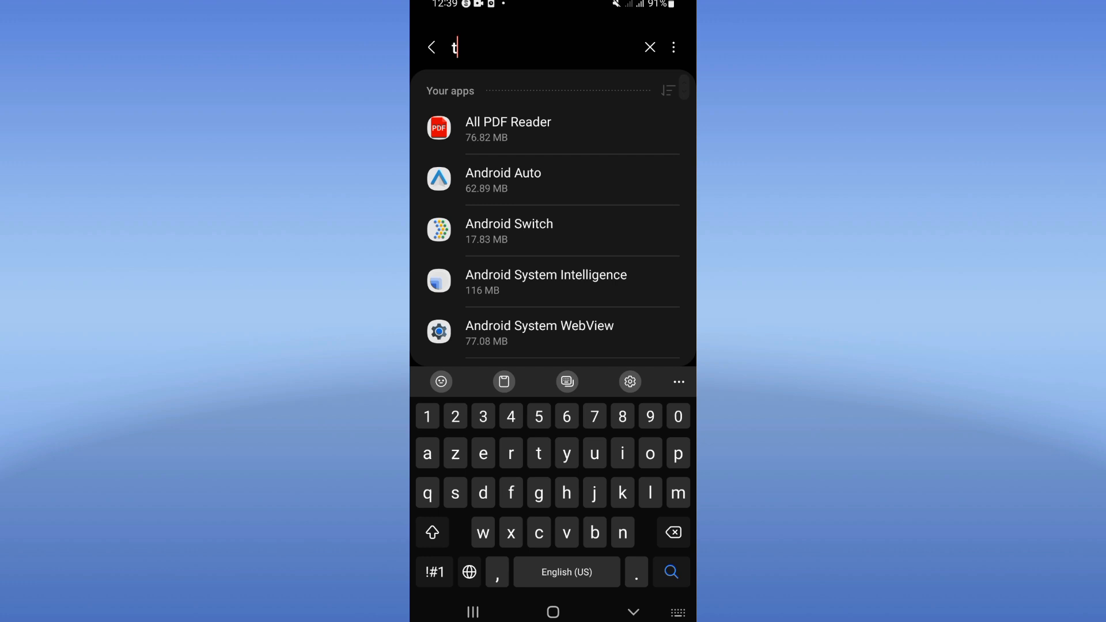
pyautogui.write('eleg')
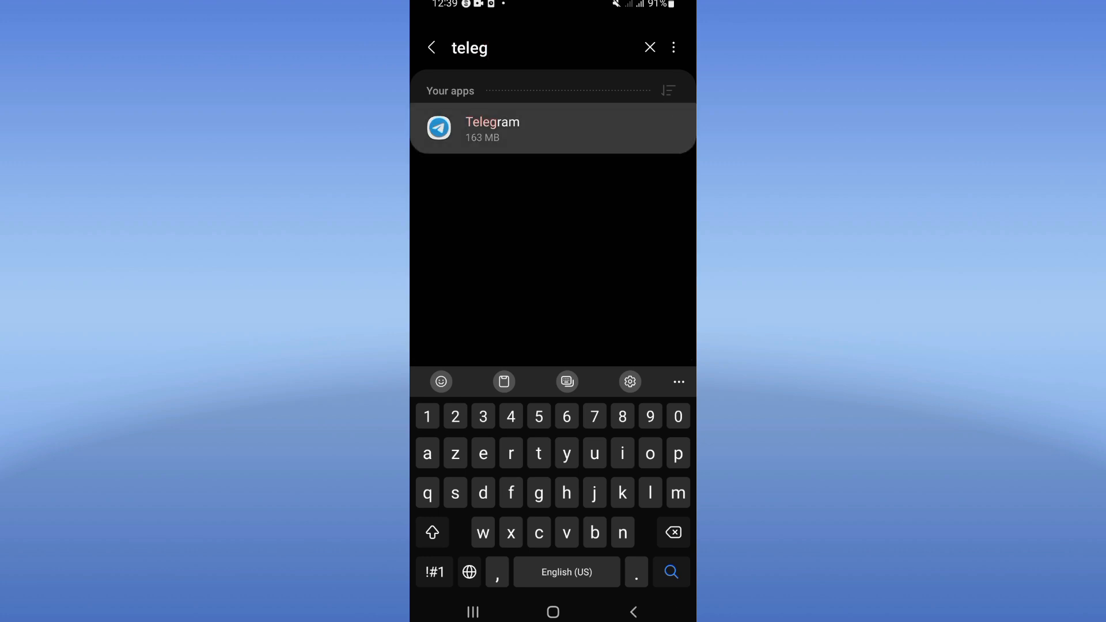
# Step: Review Telegram's App info page, return home, and bring up the power menu
pyautogui.click(552, 129)
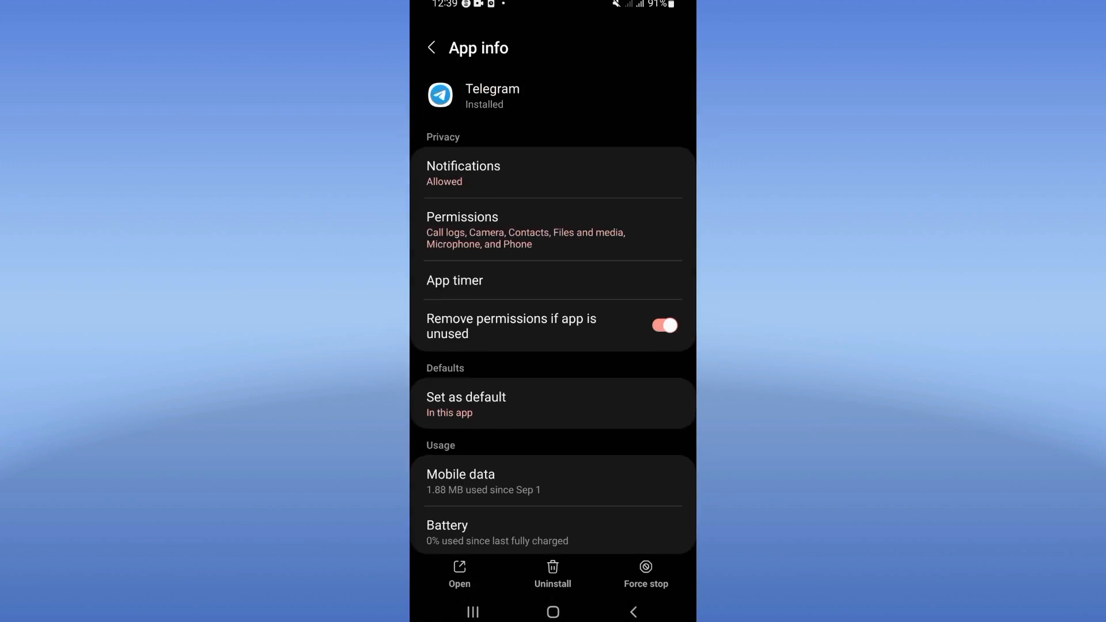
pyautogui.scroll(-3)
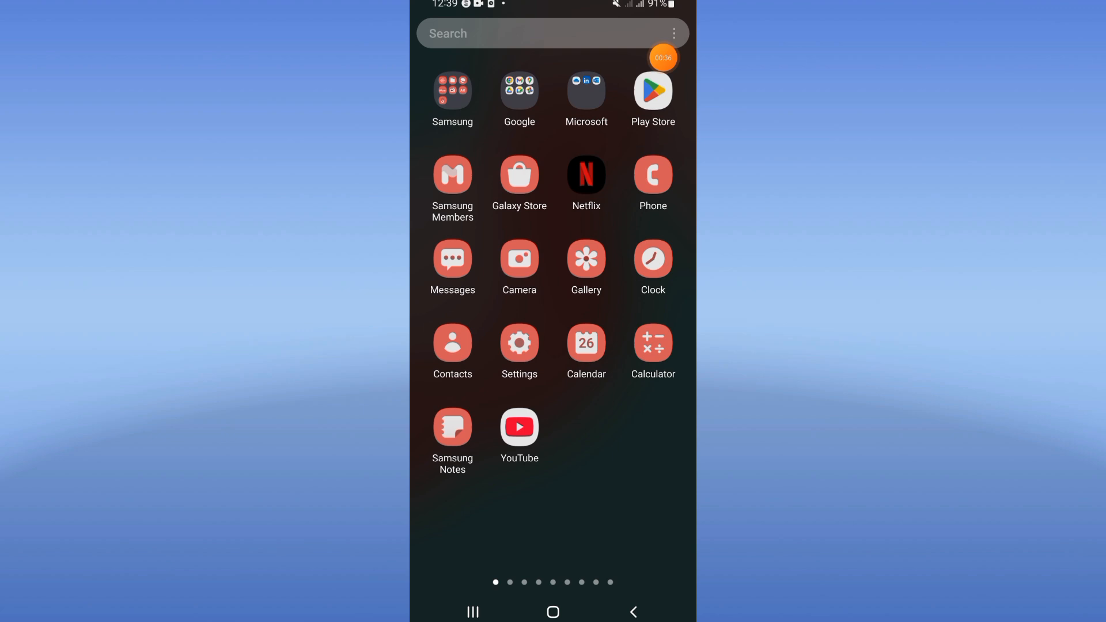
pyautogui.click(553, 611)
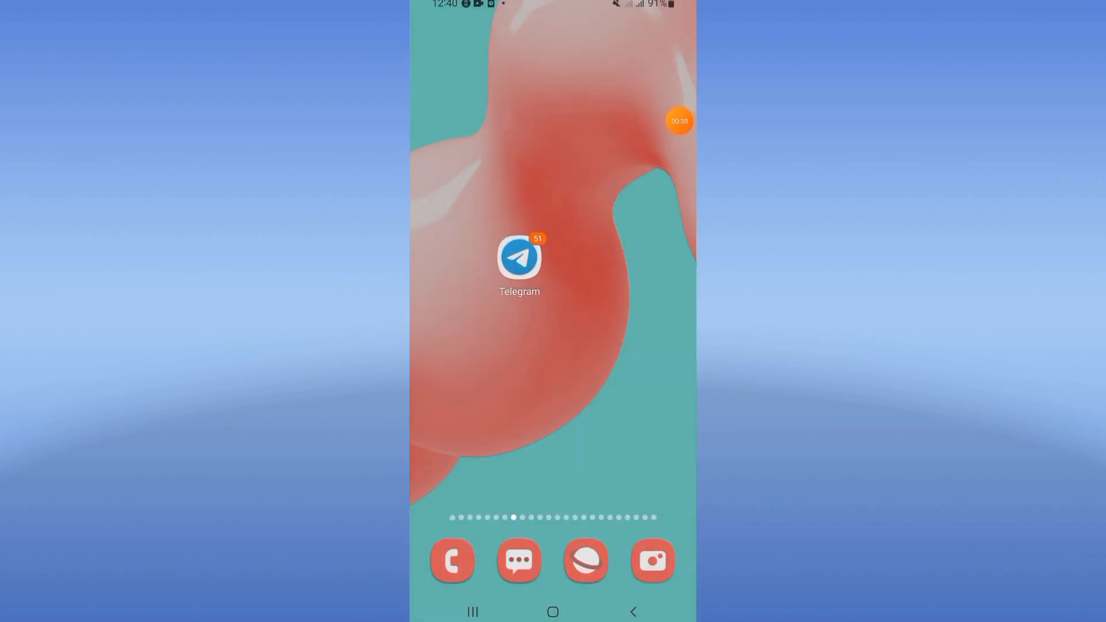
pyautogui.press('power')
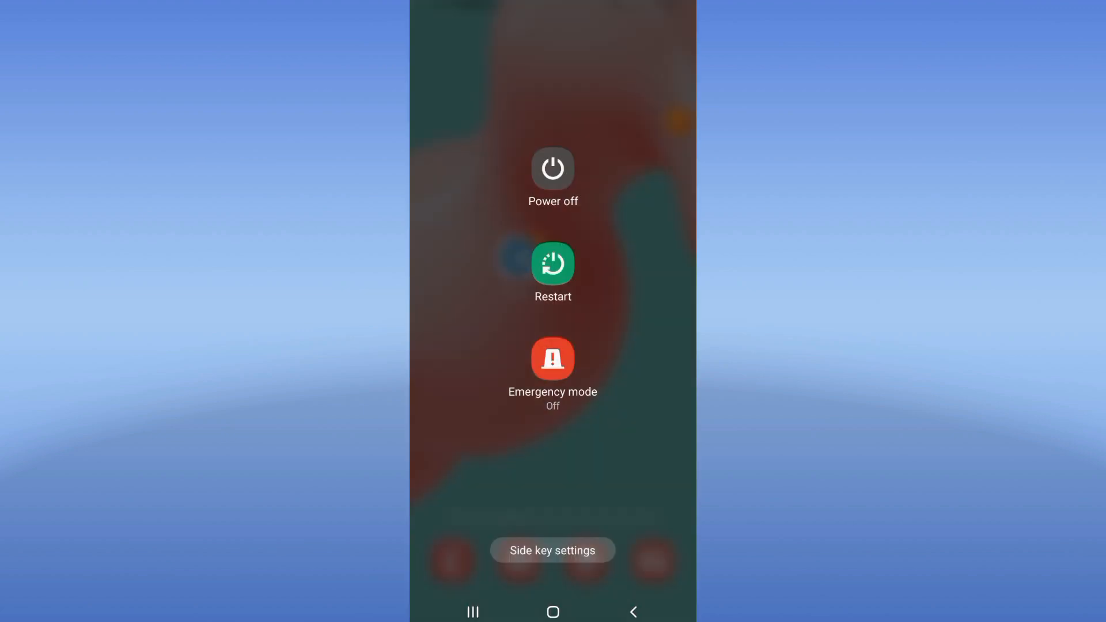